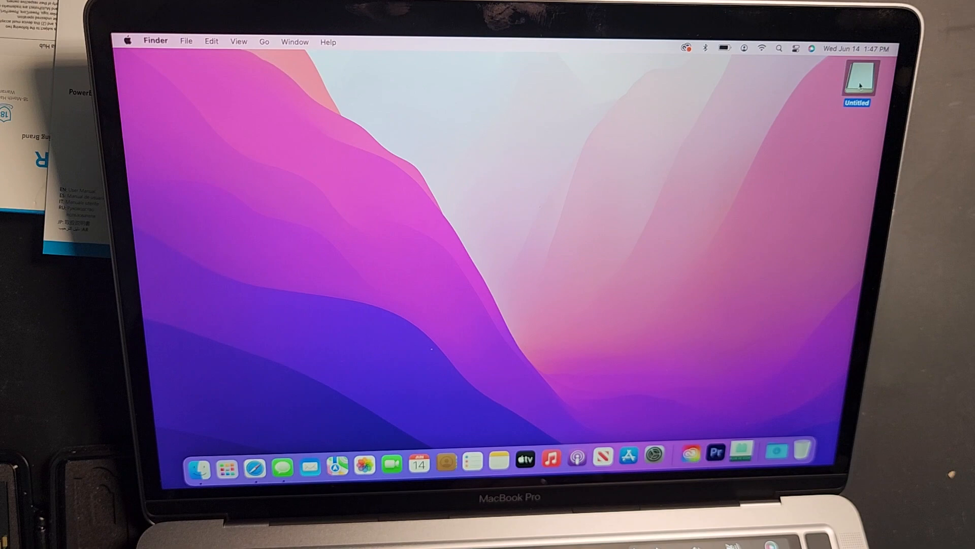
Browse the Untitled card through PRIVATE and M4ROOT into the GENERAL folder
double_click(858, 82)
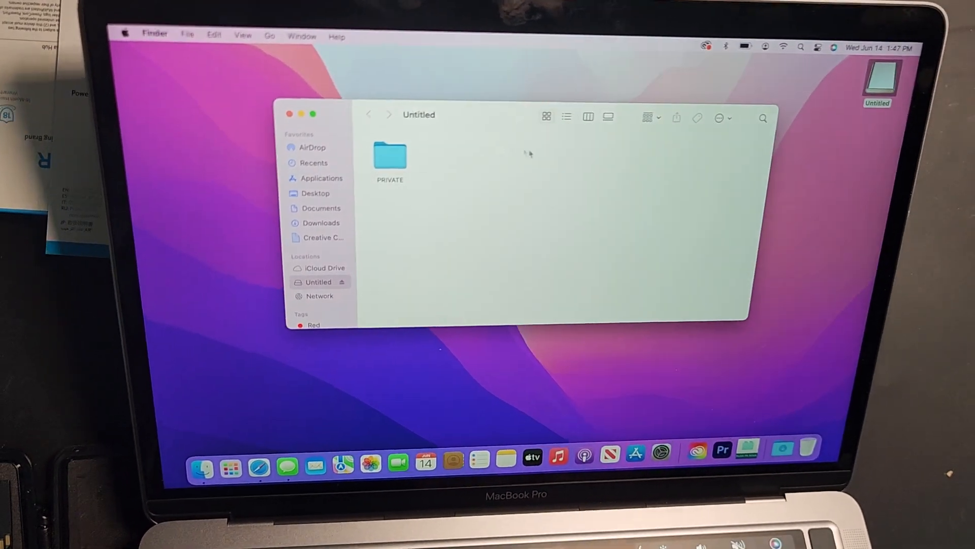
double_click(390, 157)
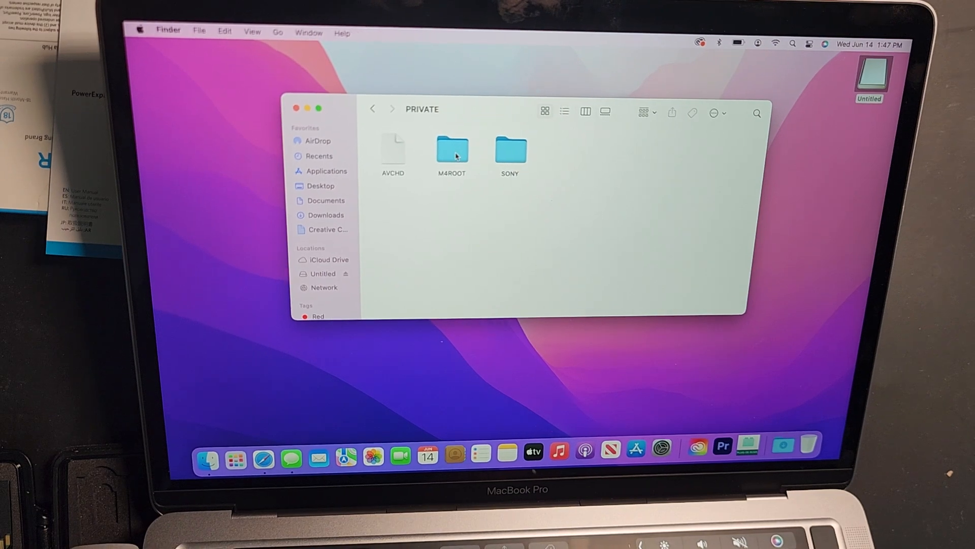
double_click(451, 152)
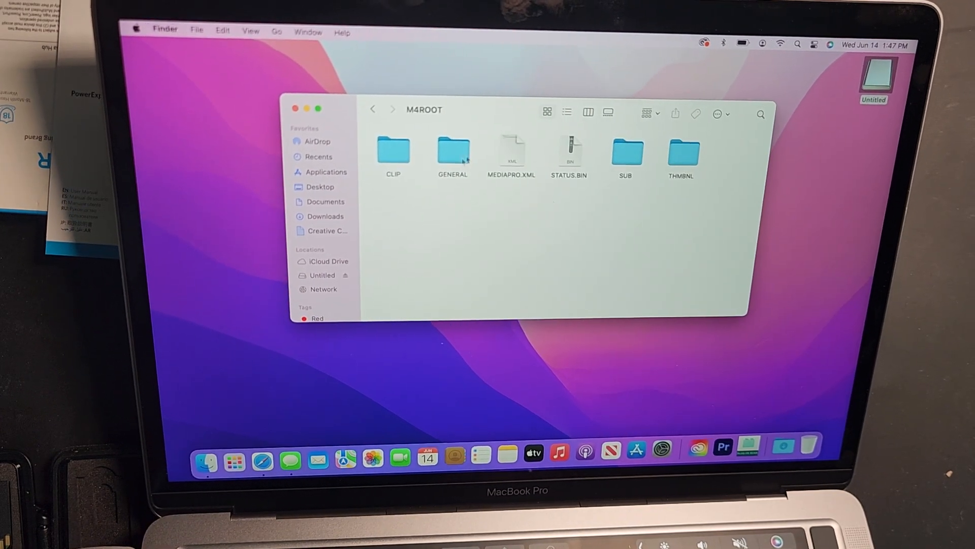
double_click(393, 150)
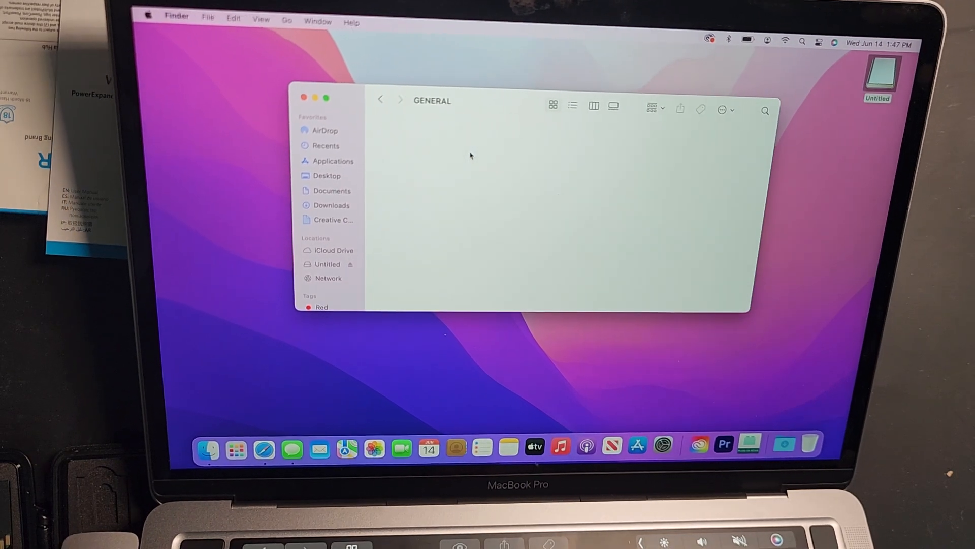
Go back to the card's top level and reopen the PRIVATE folder
click(380, 100)
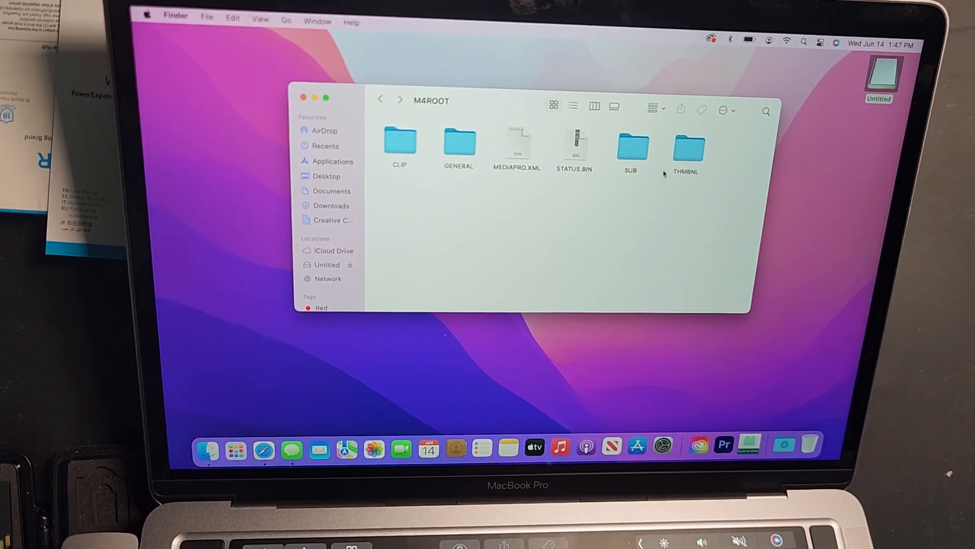
click(382, 100)
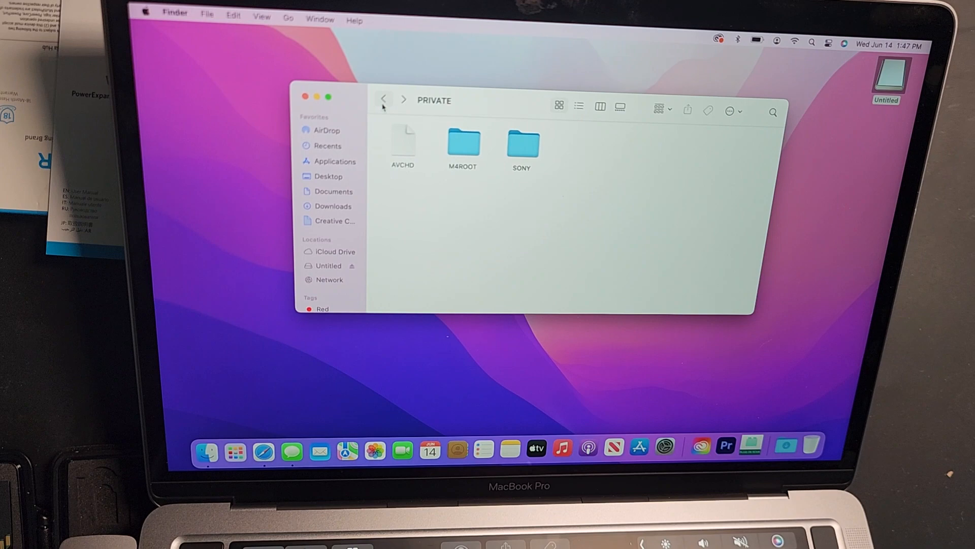
click(384, 99)
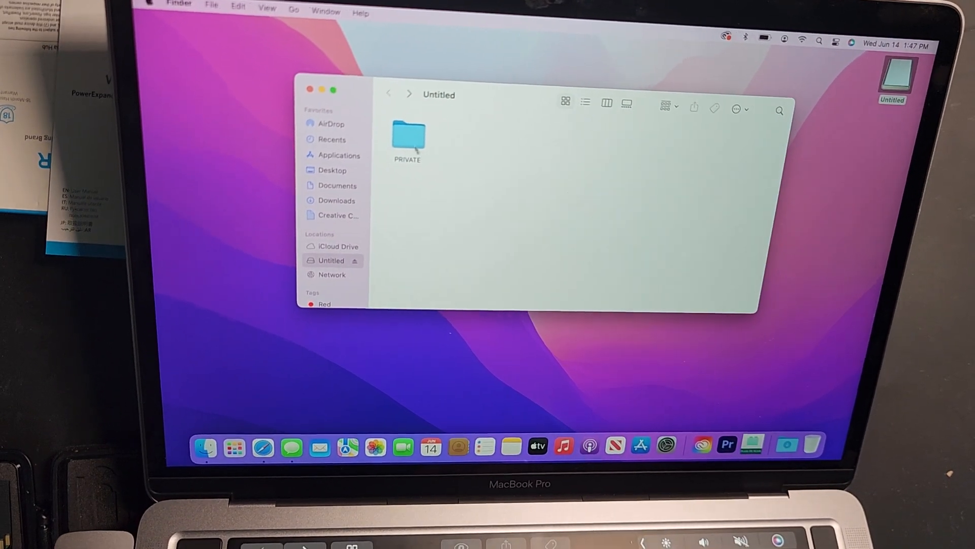
double_click(408, 136)
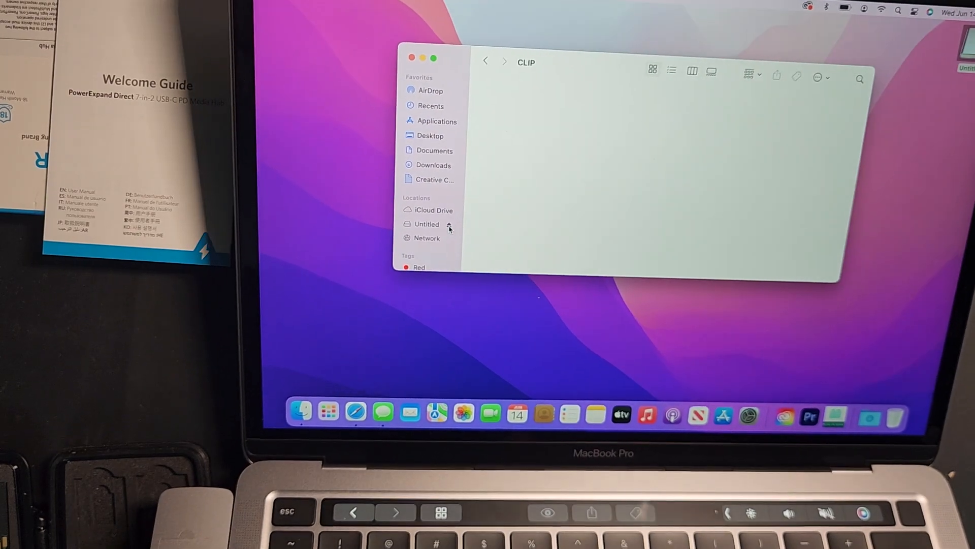
click(412, 58)
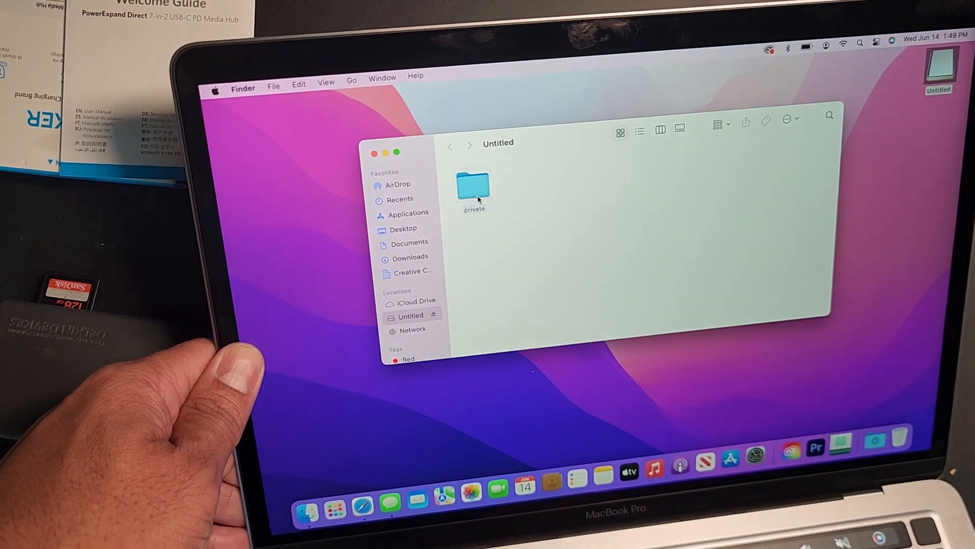
Open the card's private folder to list AVCHD, M4ROOT and SONY
double_click(474, 186)
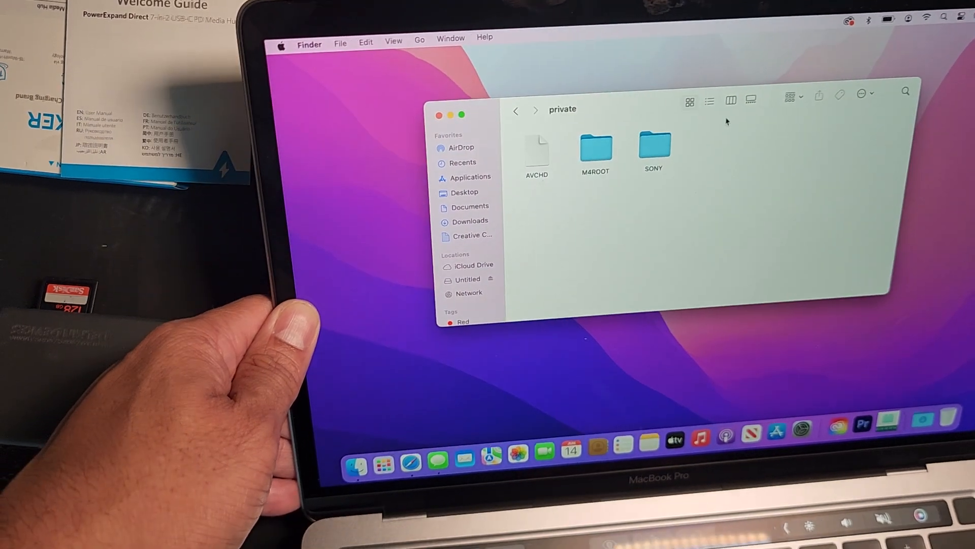
click(516, 110)
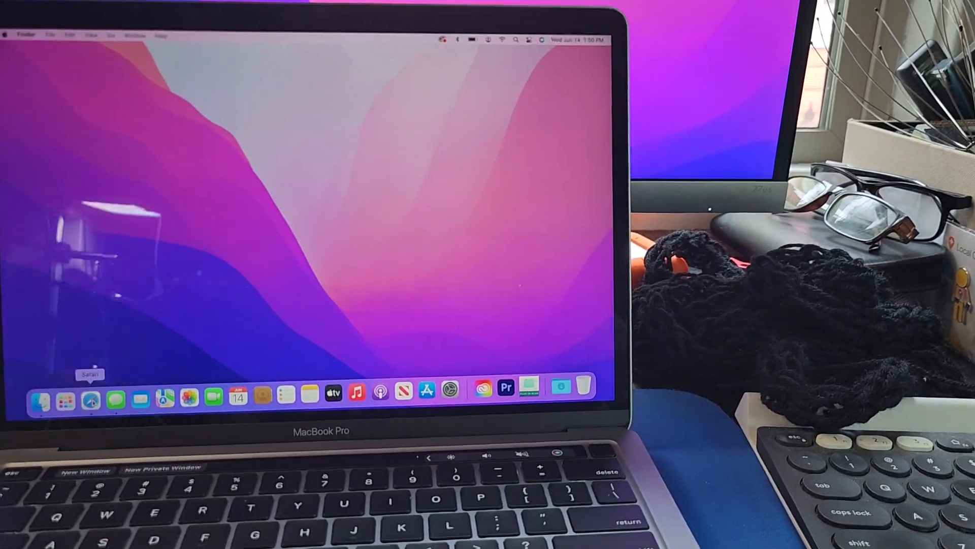
Launch Safari from the Dock to its start page
click(91, 399)
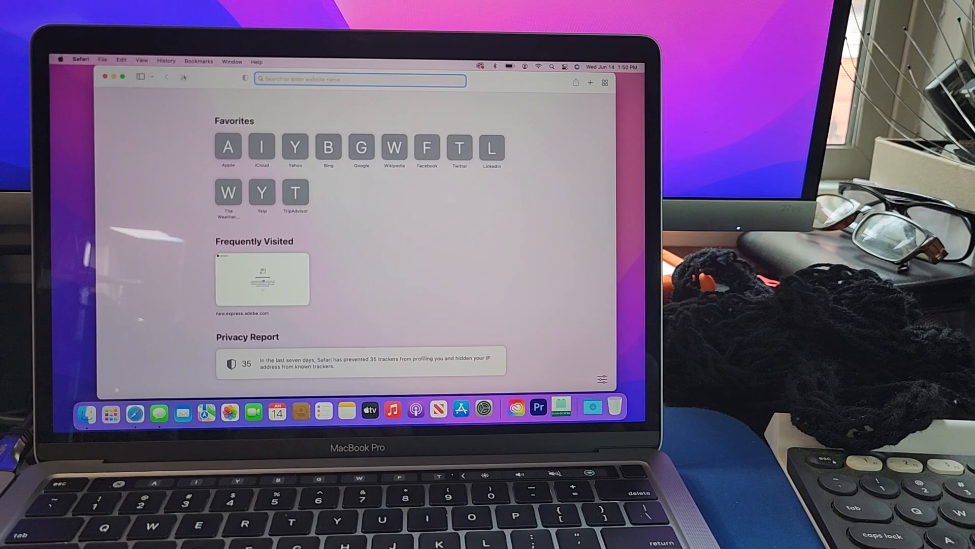